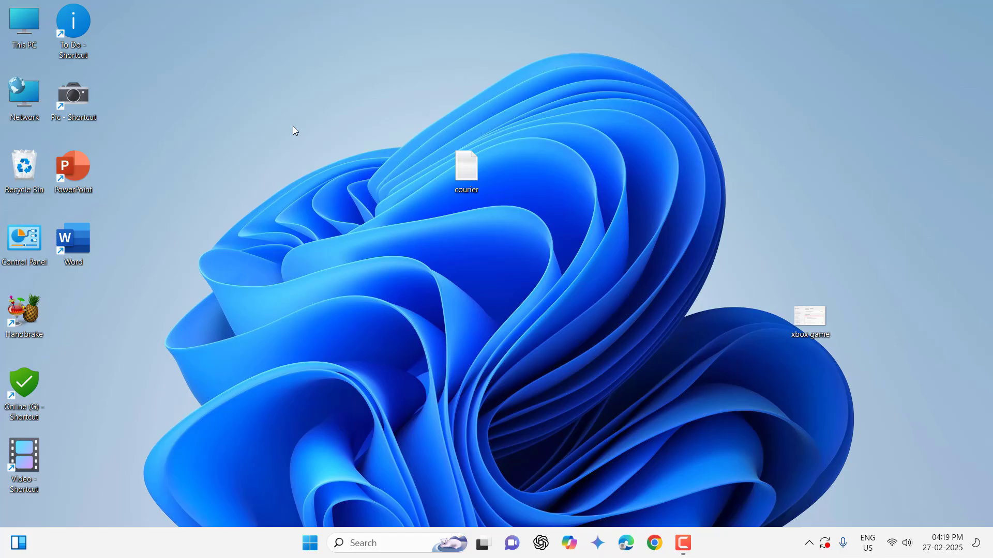
mouse_move(287, 90)
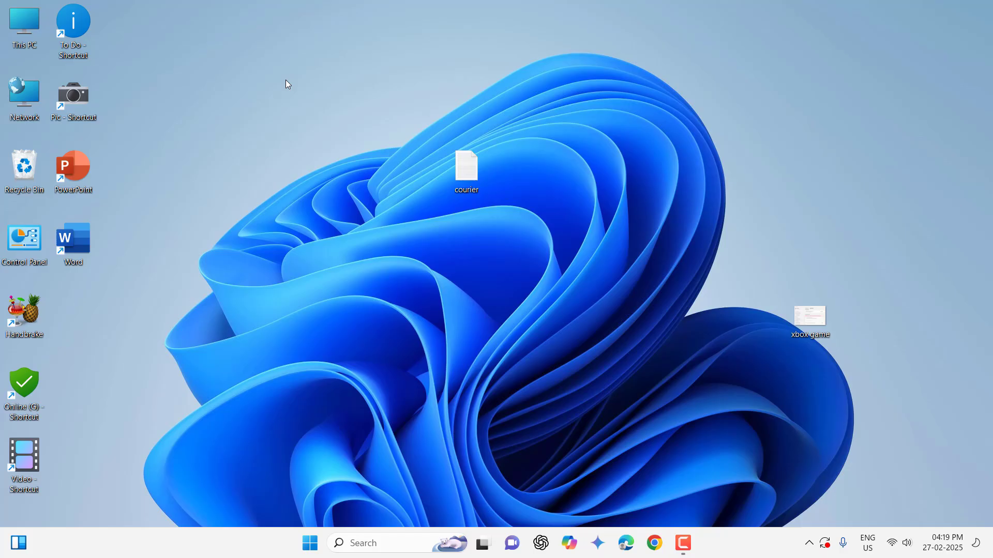
- Find Command Prompt via Start search 'cmd' and run it as administrator
type("cmd")
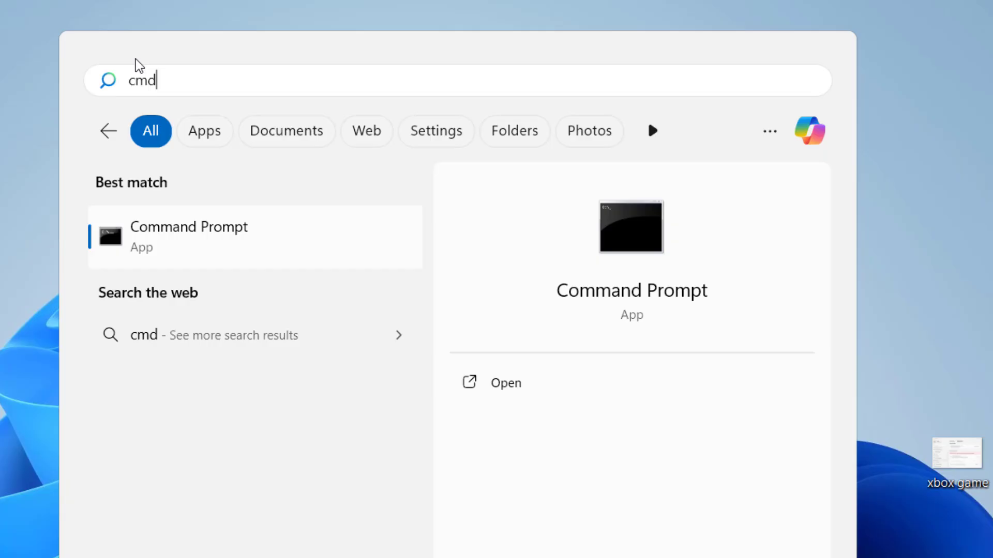
right_click(188, 236)
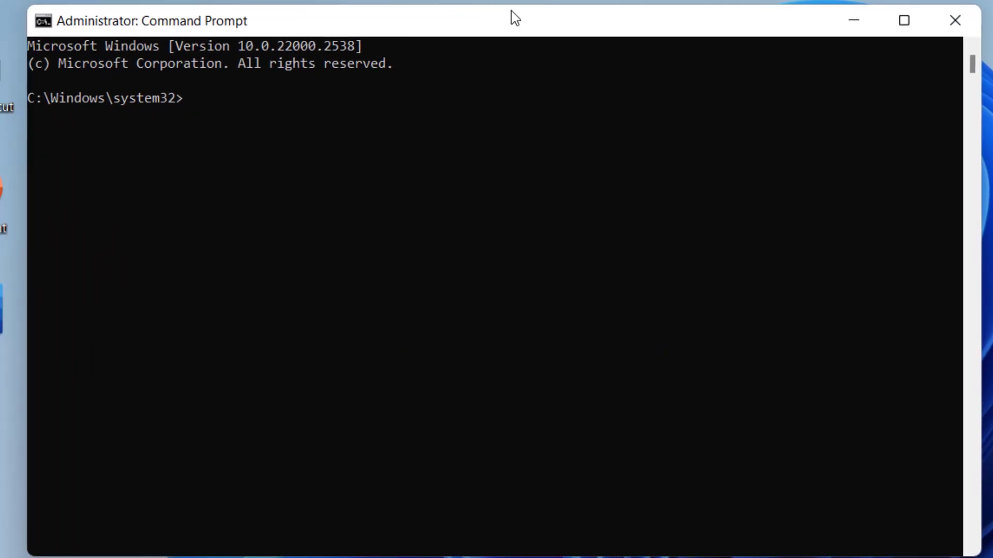
- Run ipconfig to list adapters and the Wi-Fi Default Gateway
type("ipco")
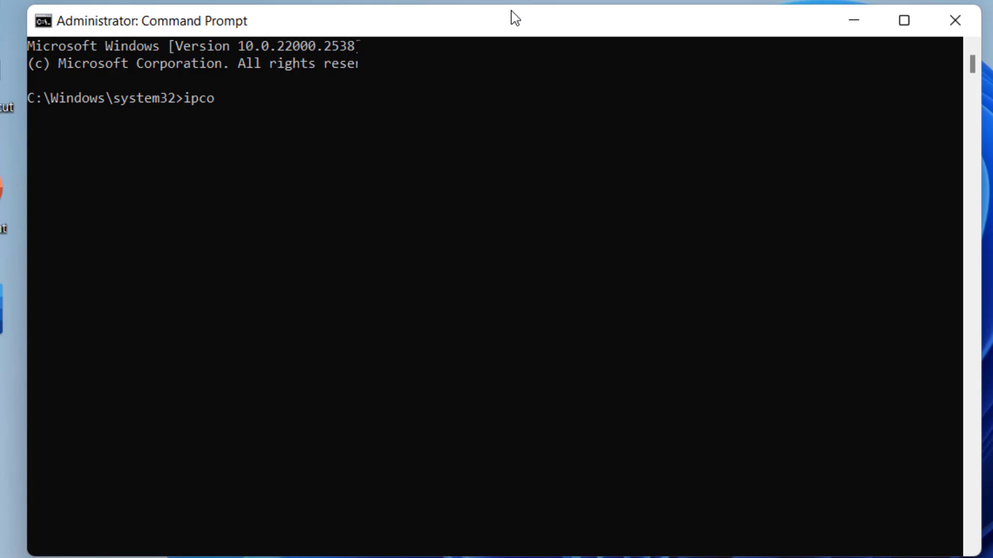
key("Enter")
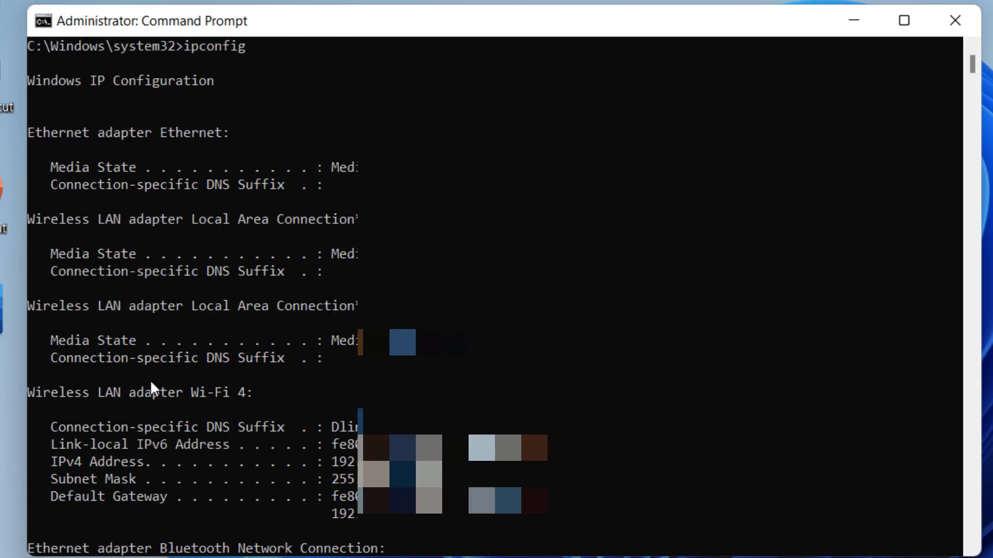
mouse_move(56, 513)
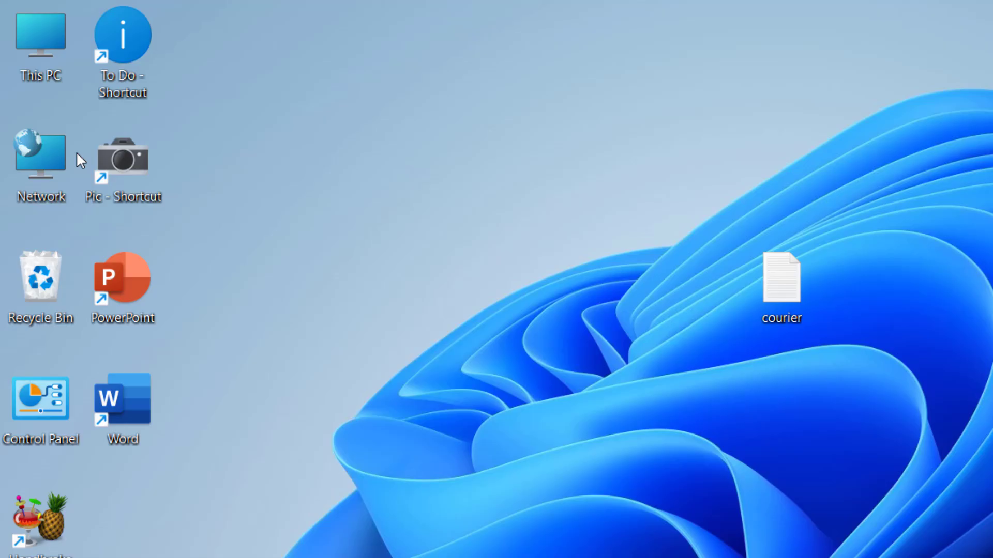
- Reach Network and Sharing Center from the desktop Network item and view Wi-Fi 4 (Office 5GHz) status
right_click(39, 155)
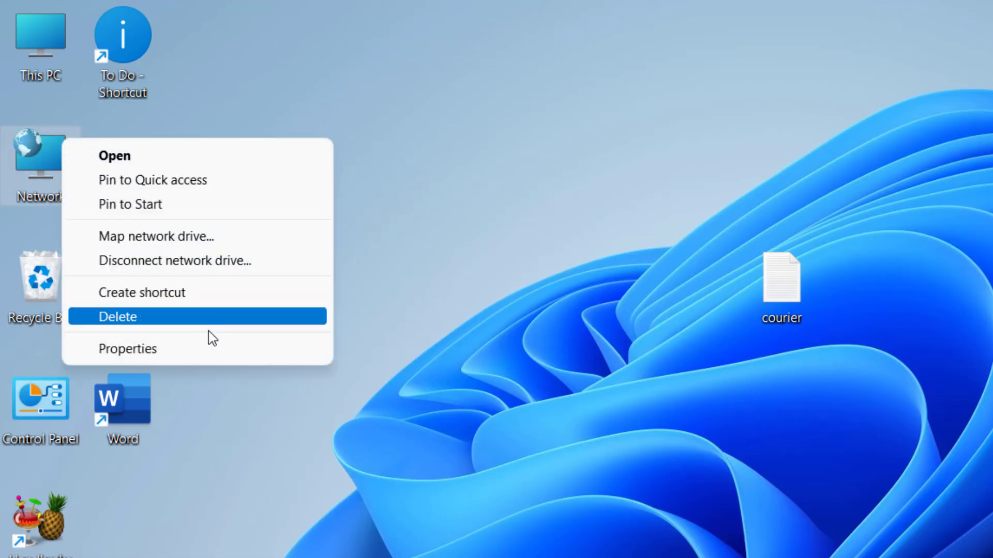
left_click(114, 155)
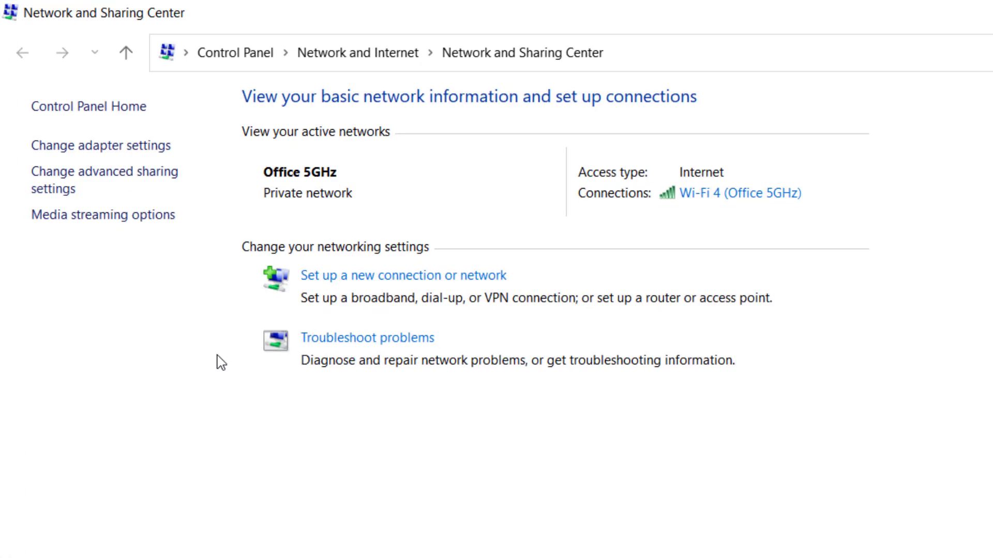
mouse_move(745, 209)
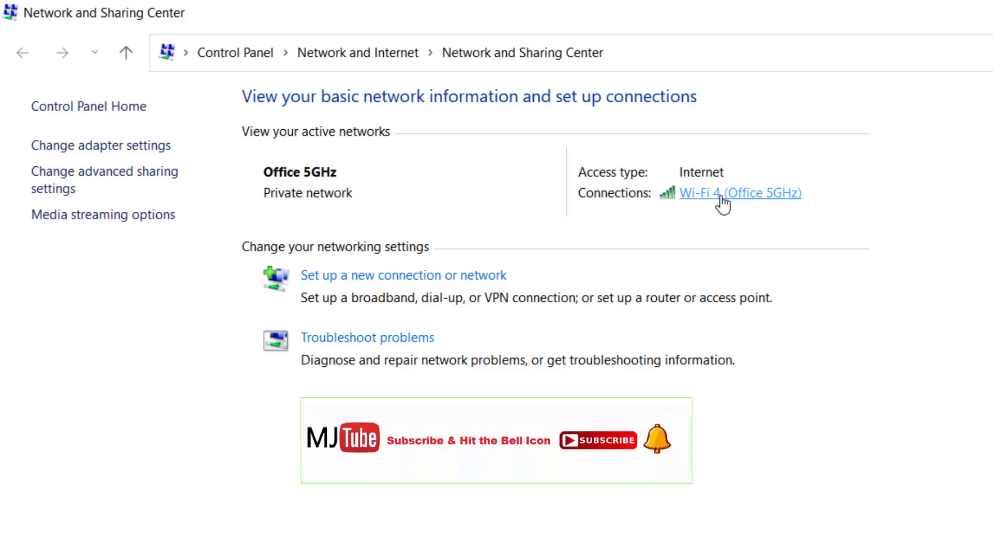
left_click(726, 197)
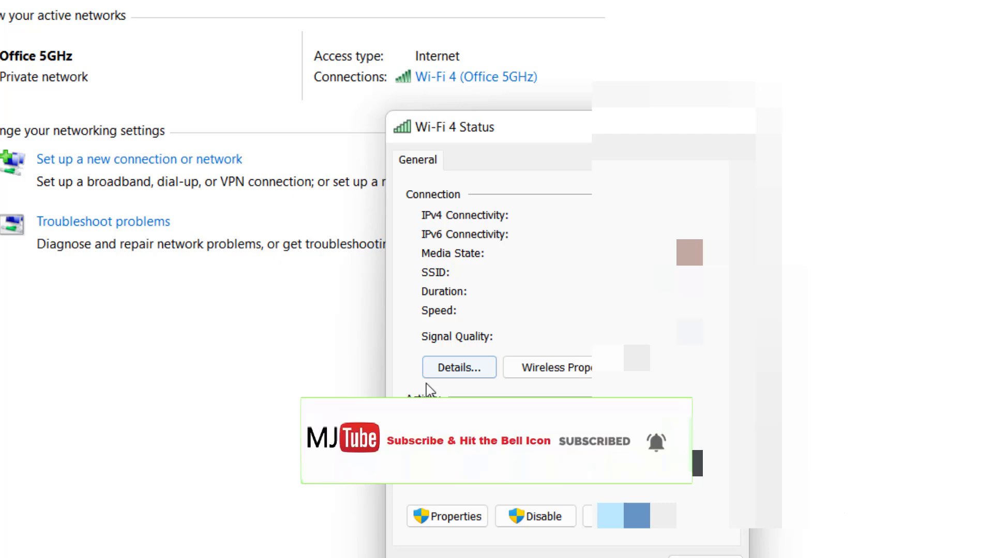
- Show the Wi-Fi 4 connection details and highlight the IPv4 Default Gateway row
left_click(459, 367)
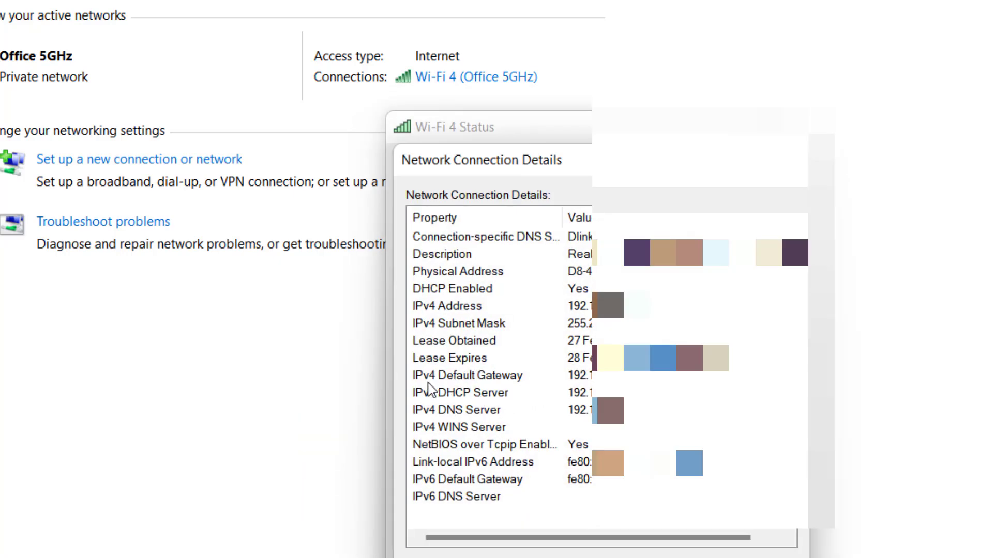
mouse_move(440, 399)
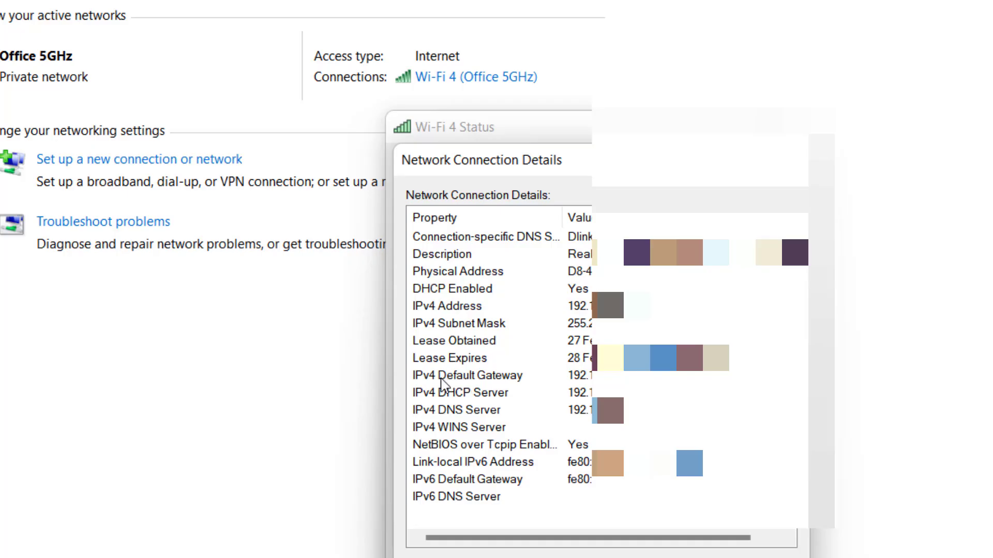
mouse_move(587, 379)
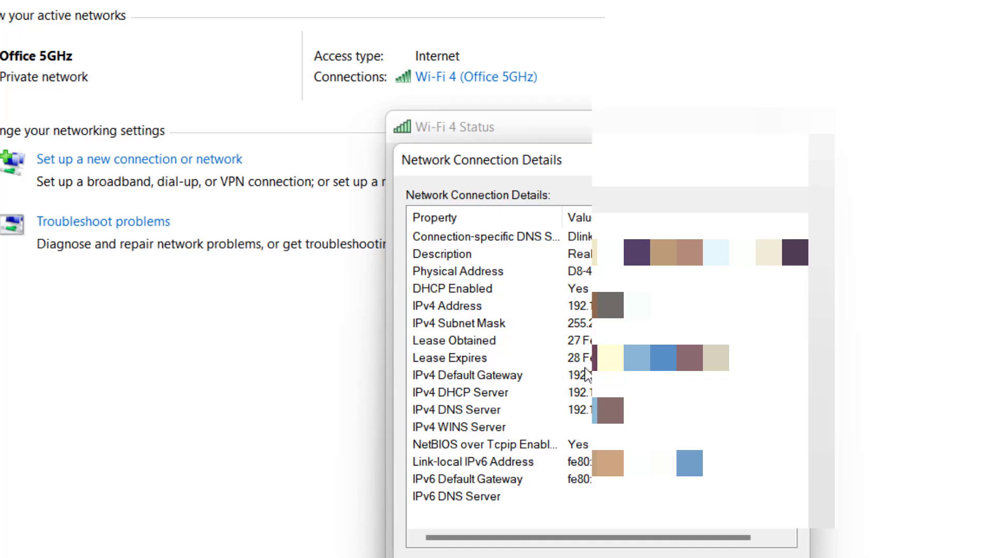
left_click(476, 375)
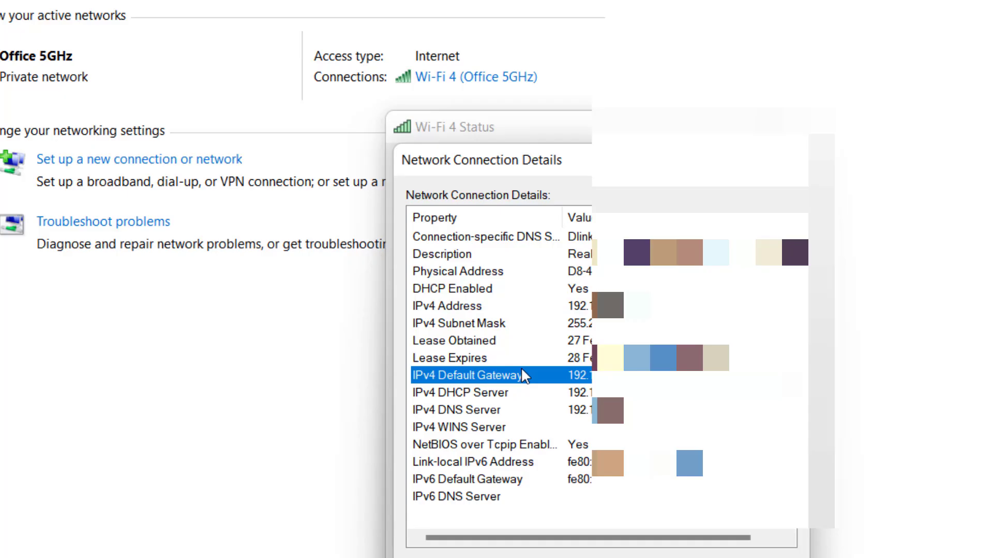
mouse_move(576, 381)
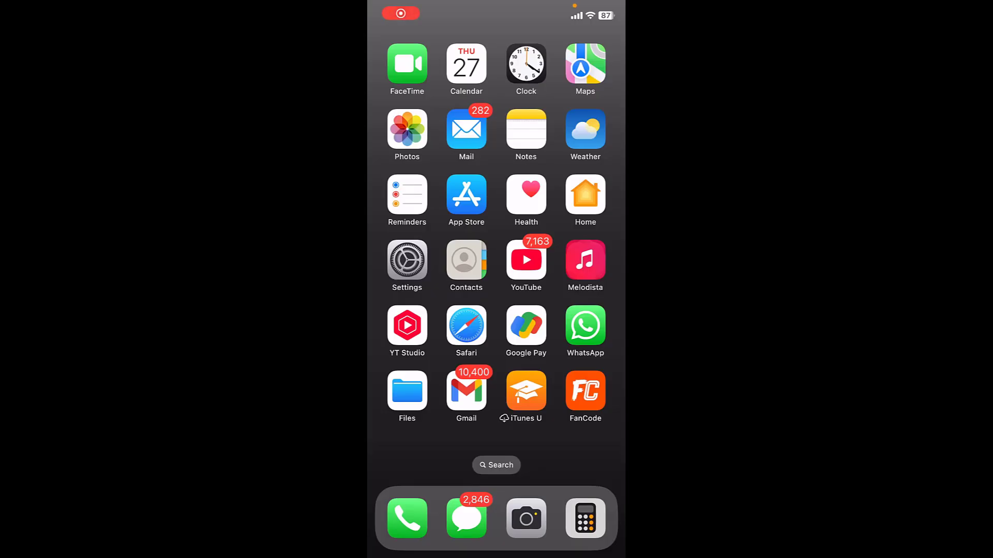
- Go into iPhone Settings' Wi-Fi page showing Office 5GHz connected
left_click(407, 260)
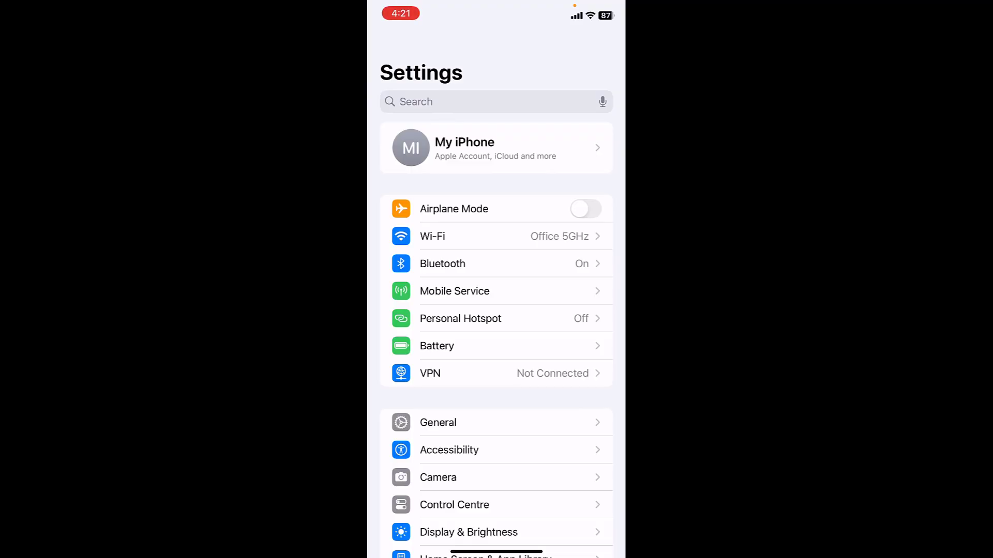
left_click(432, 235)
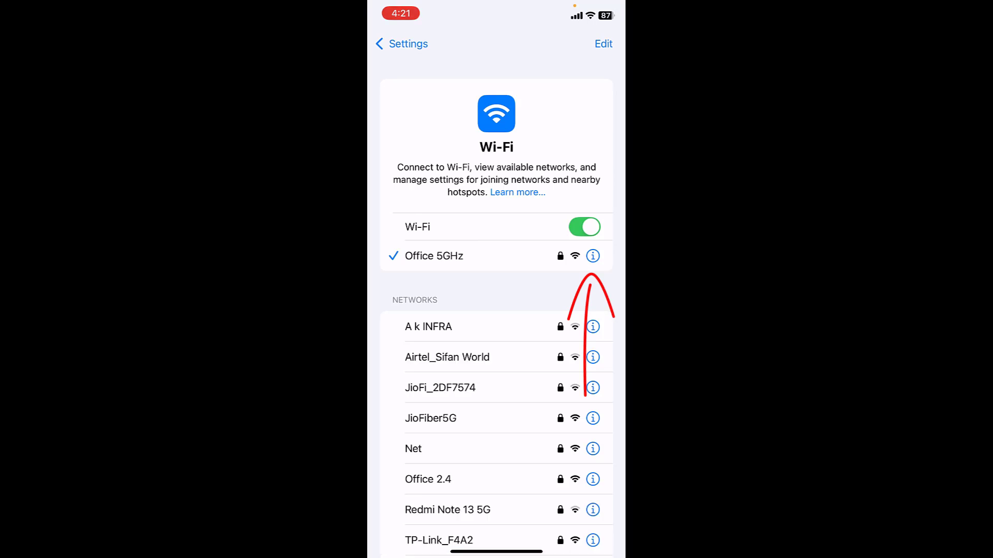
- View Office 5GHz network info and highlight the Router address under IPV4 ADDRESS
left_click(592, 256)
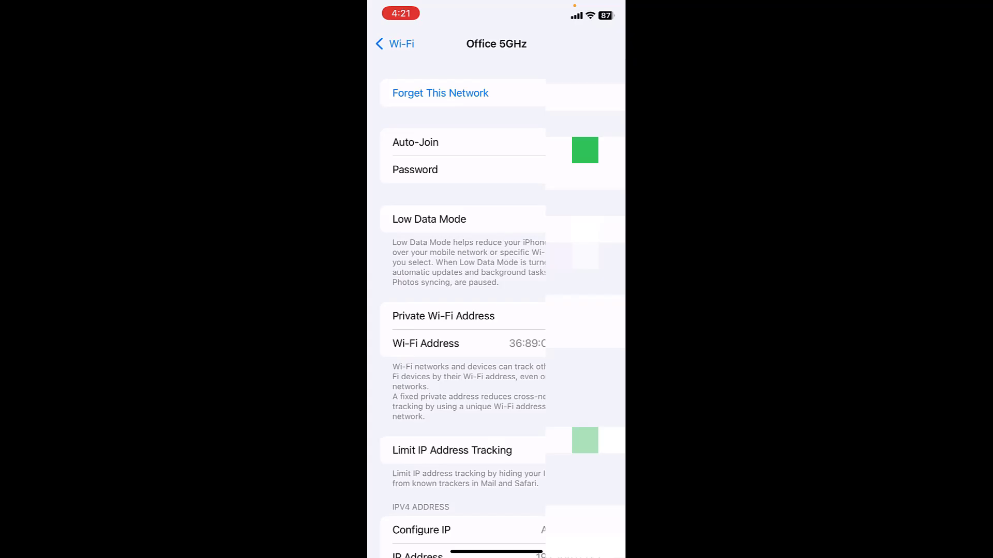
scroll("down", 3)
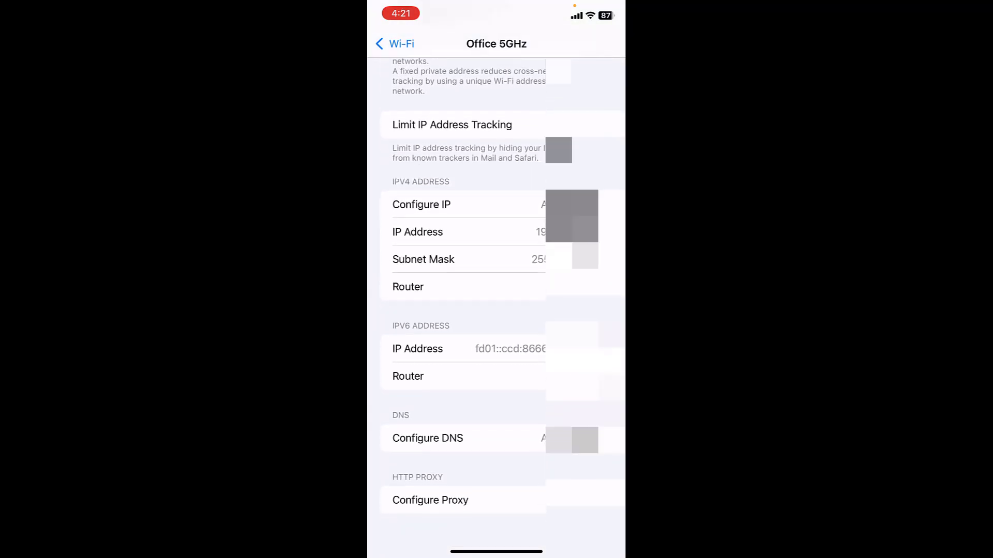
left_click(428, 287)
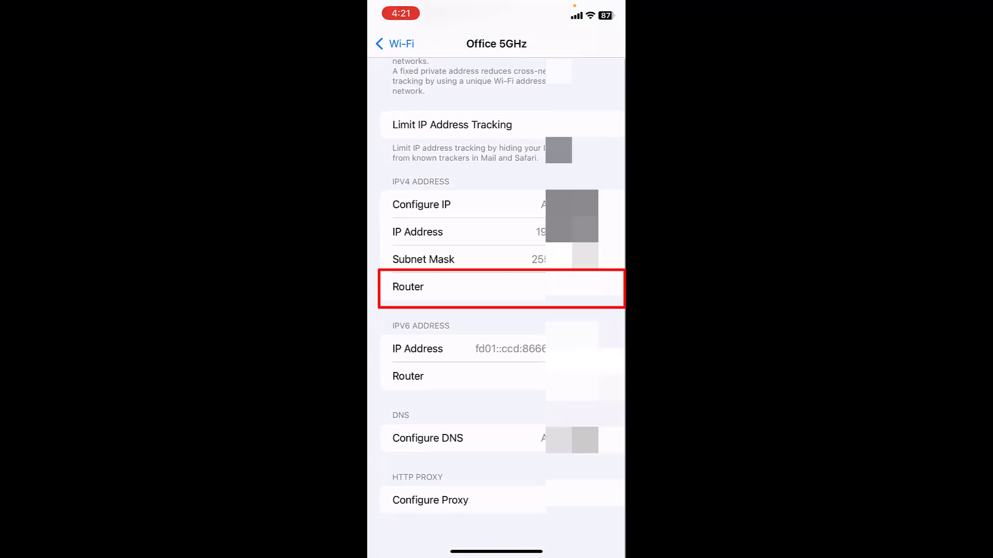